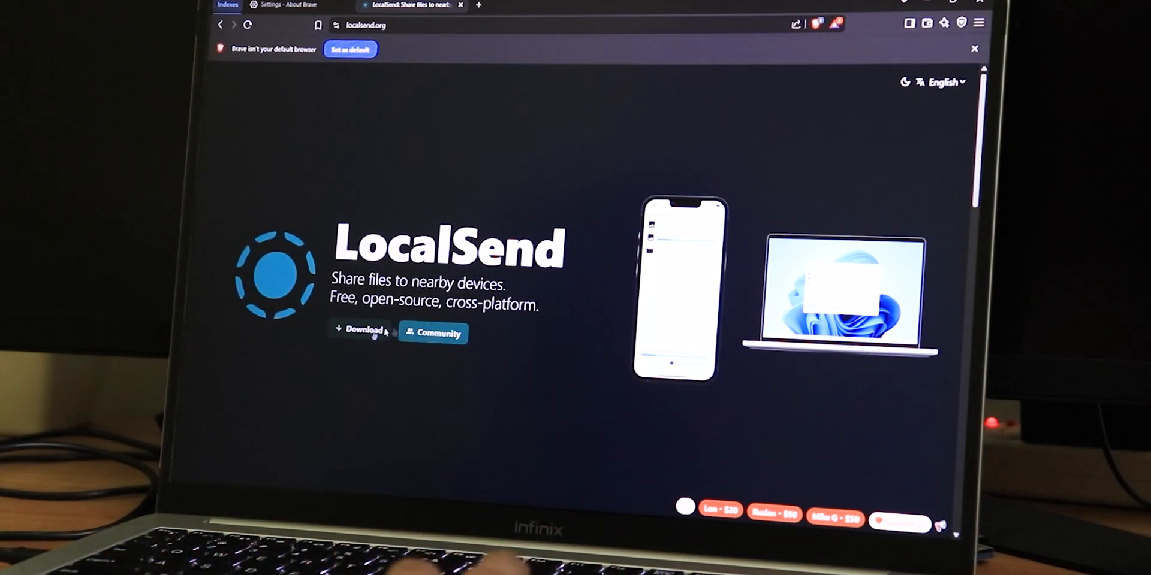
- Open the LocalSend downloads page and browse Linux, iOS and macOS, ending on Windows
{"action": "left_click", "coordinate": [360, 329]}
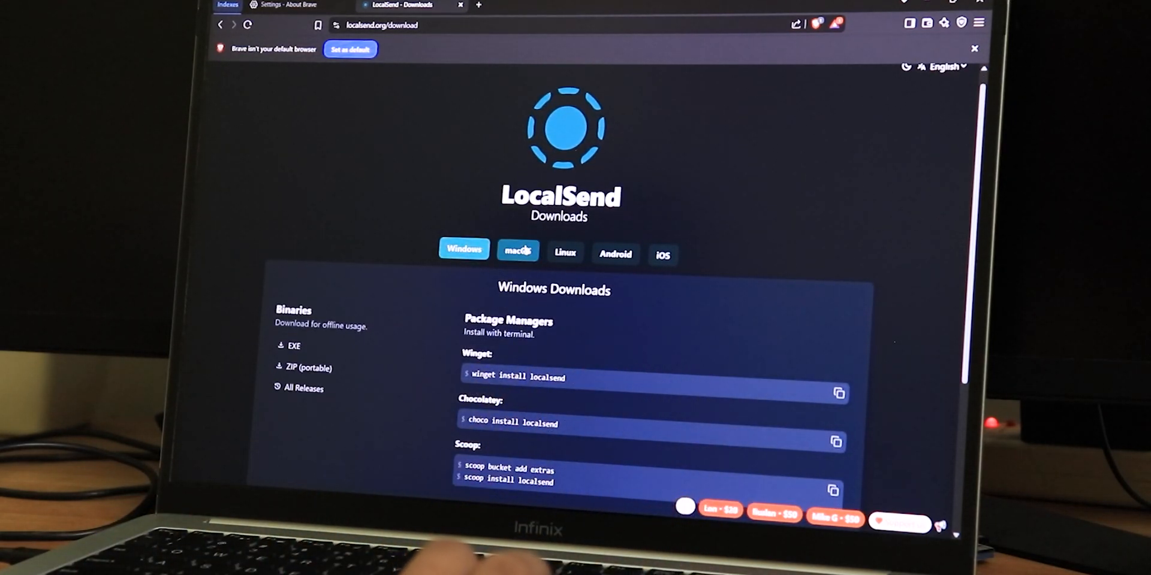
{"action": "left_click", "coordinate": [565, 253]}
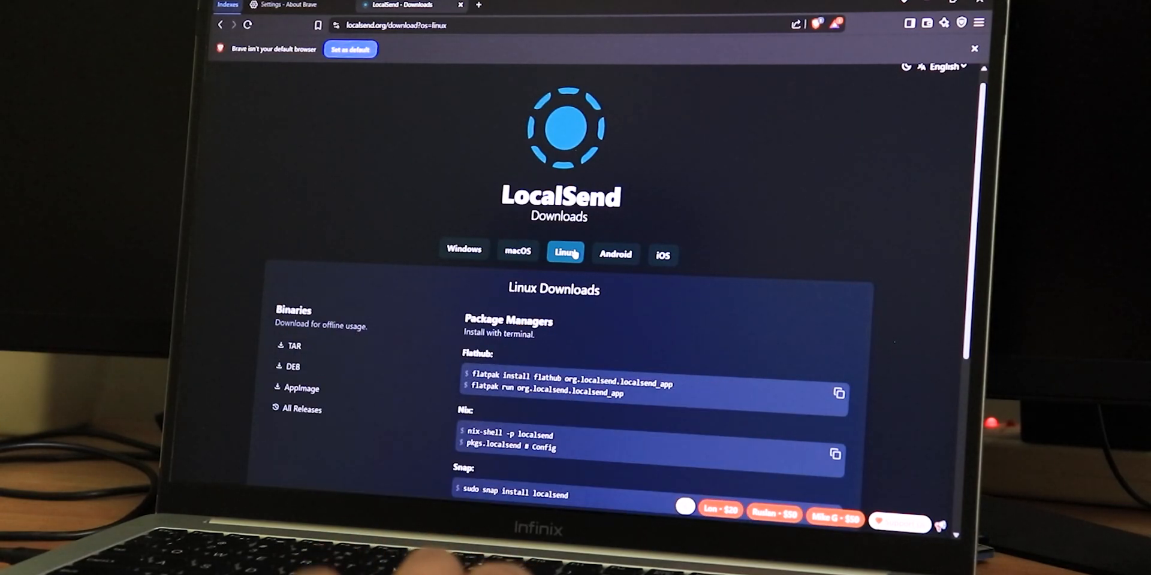
{"action": "left_click", "coordinate": [661, 253]}
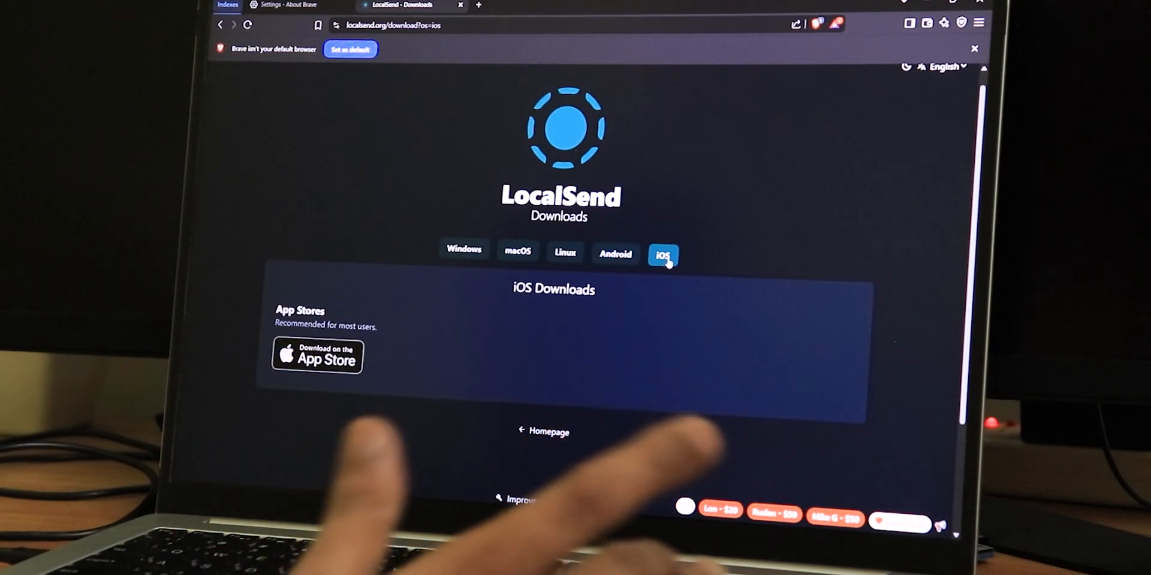
{"action": "left_click", "coordinate": [518, 253]}
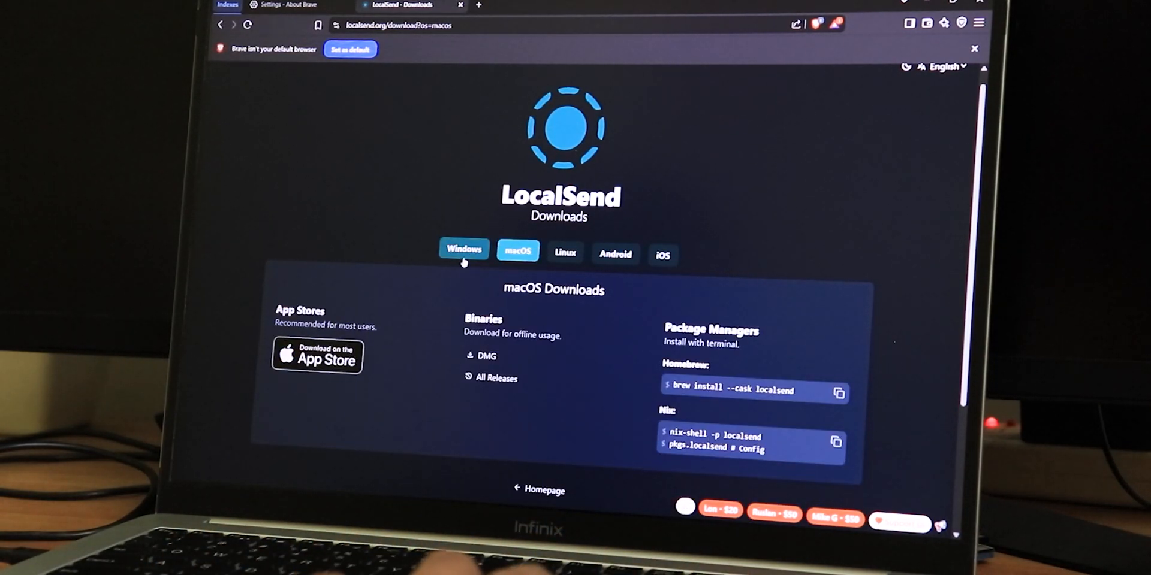
{"action": "left_click", "coordinate": [463, 250]}
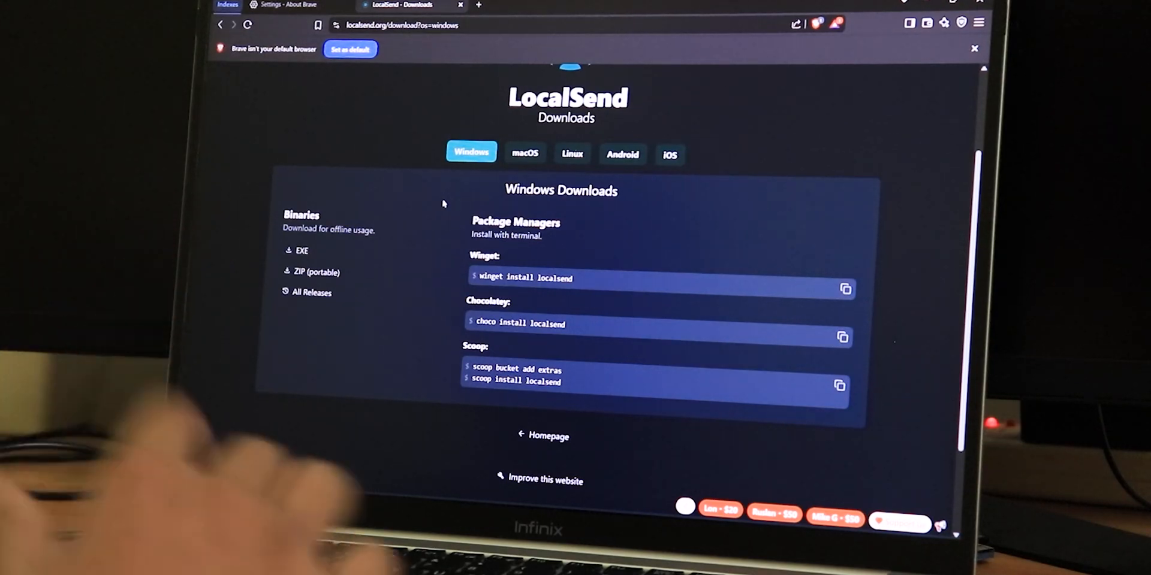
{"action": "mouse_move", "coordinate": [311, 292]}
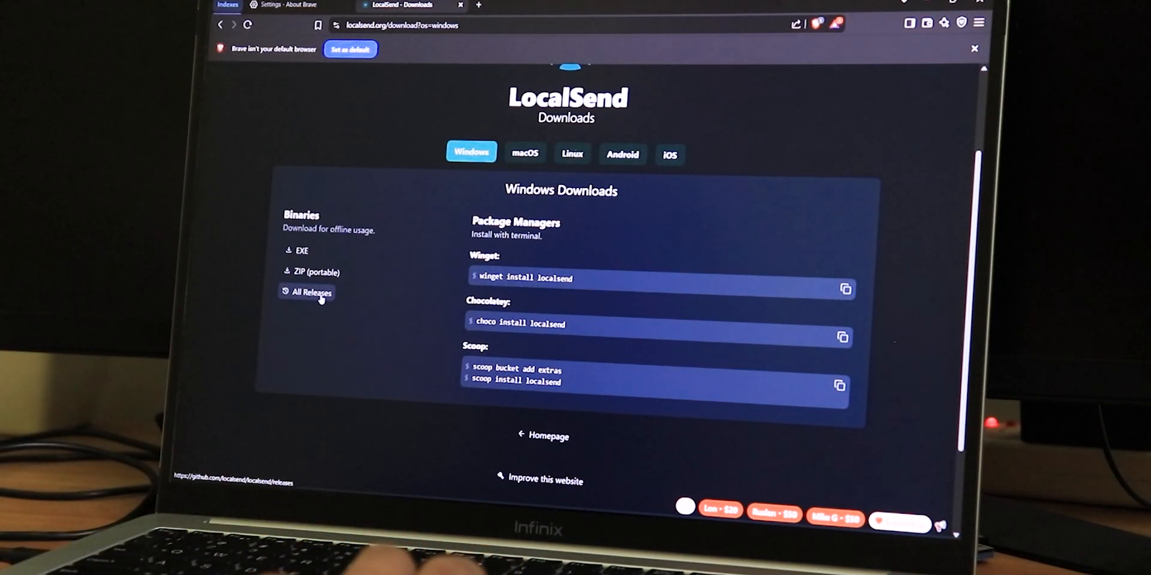
{"action": "mouse_move", "coordinate": [537, 215]}
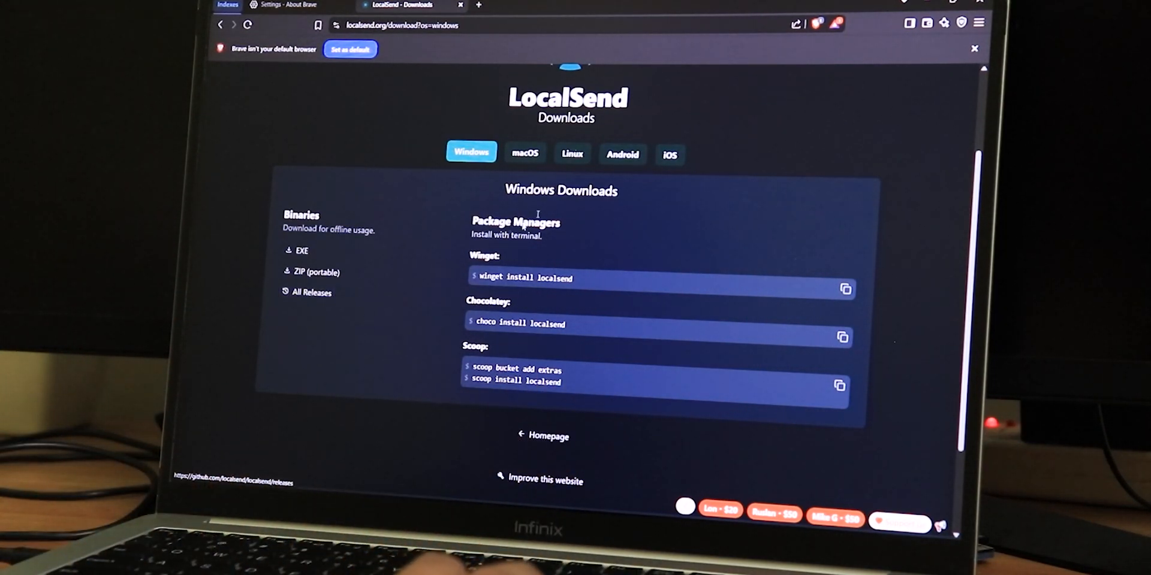
- Browse the macOS, Linux and Android download options, ending on iOS
{"action": "left_click", "coordinate": [525, 153]}
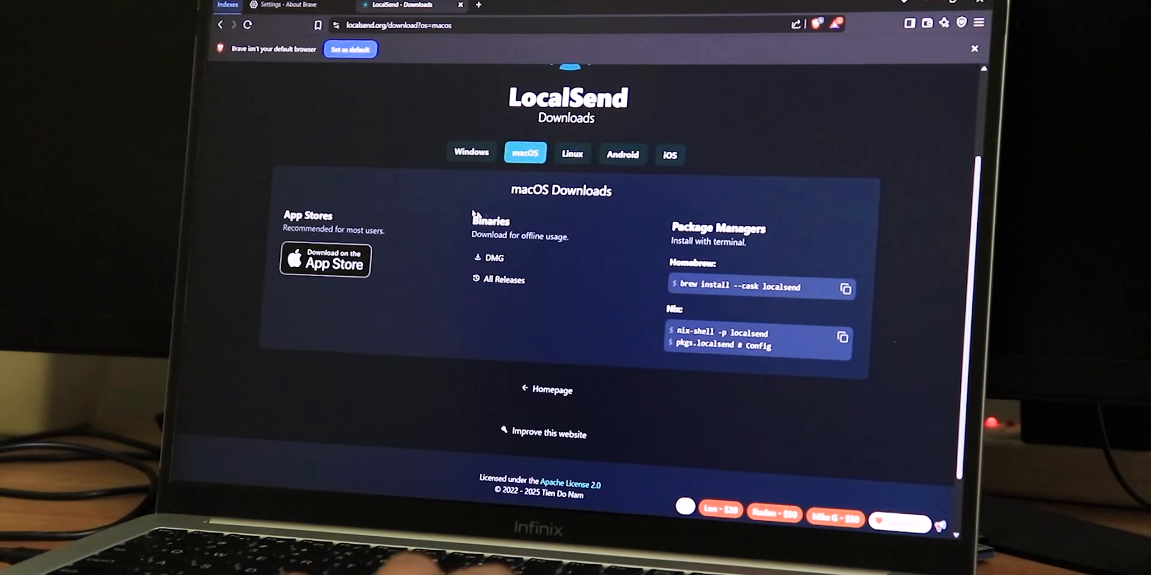
{"action": "mouse_move", "coordinate": [522, 272]}
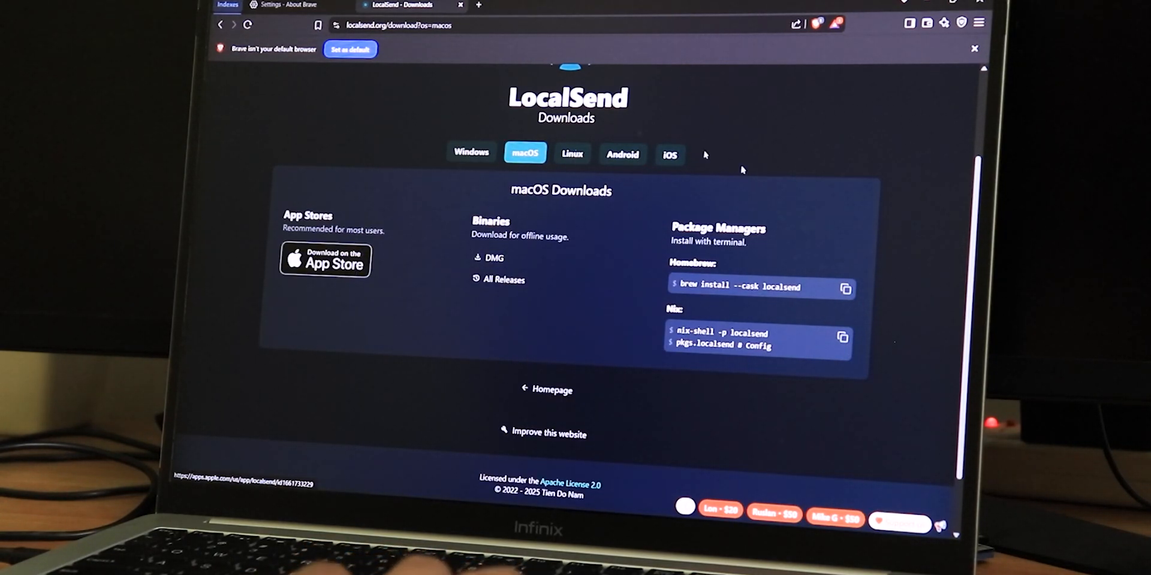
{"action": "left_click", "coordinate": [571, 154]}
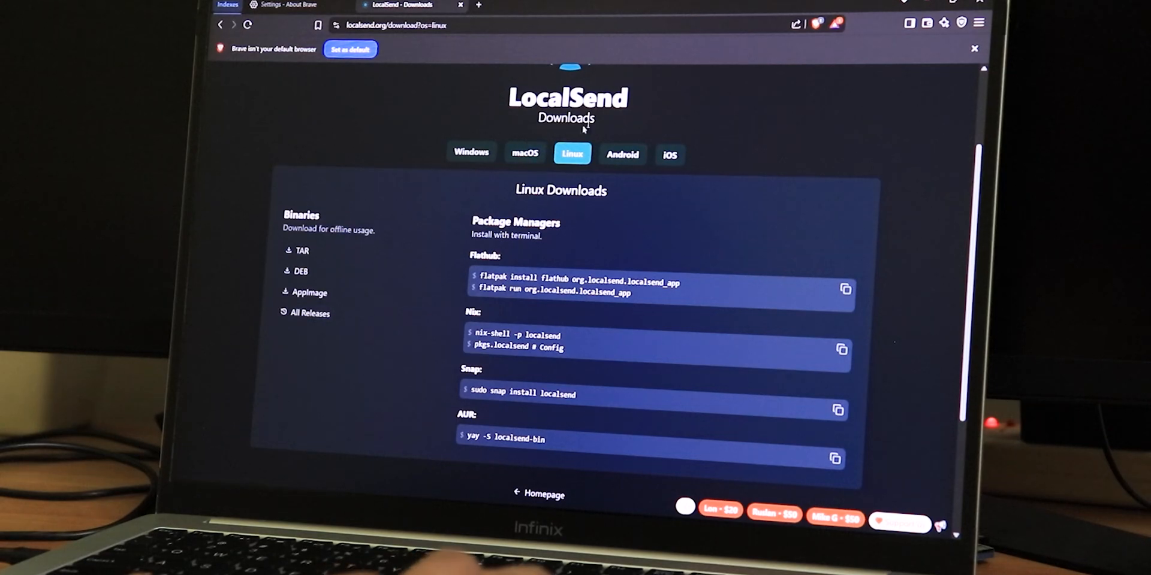
{"action": "left_click", "coordinate": [621, 154]}
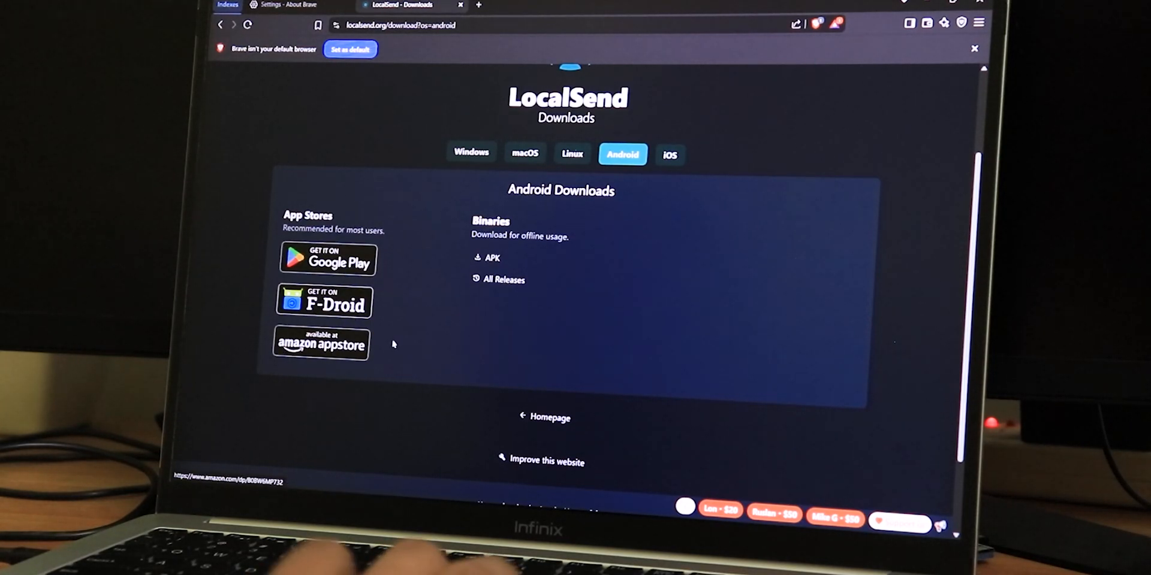
{"action": "left_click", "coordinate": [669, 154]}
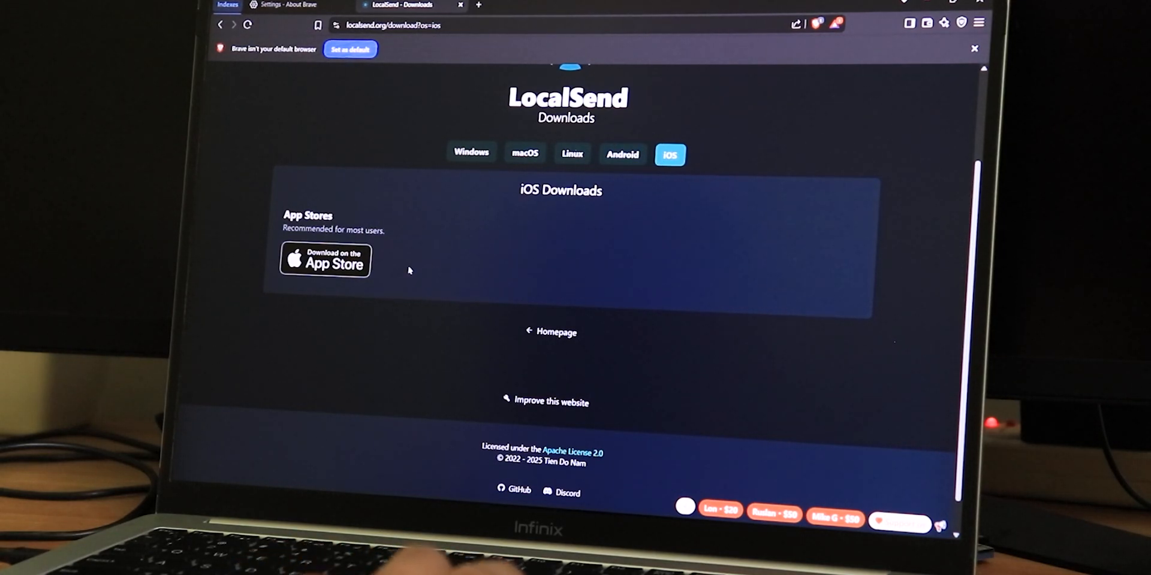
{"action": "left_click", "coordinate": [471, 153]}
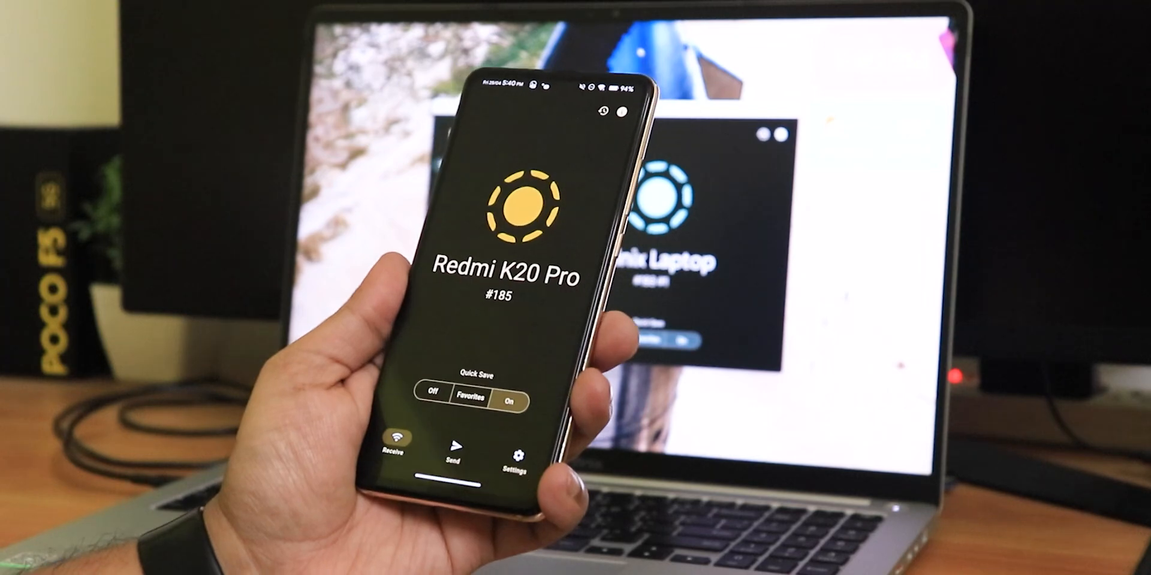
{"action": "left_click", "coordinate": [514, 459]}
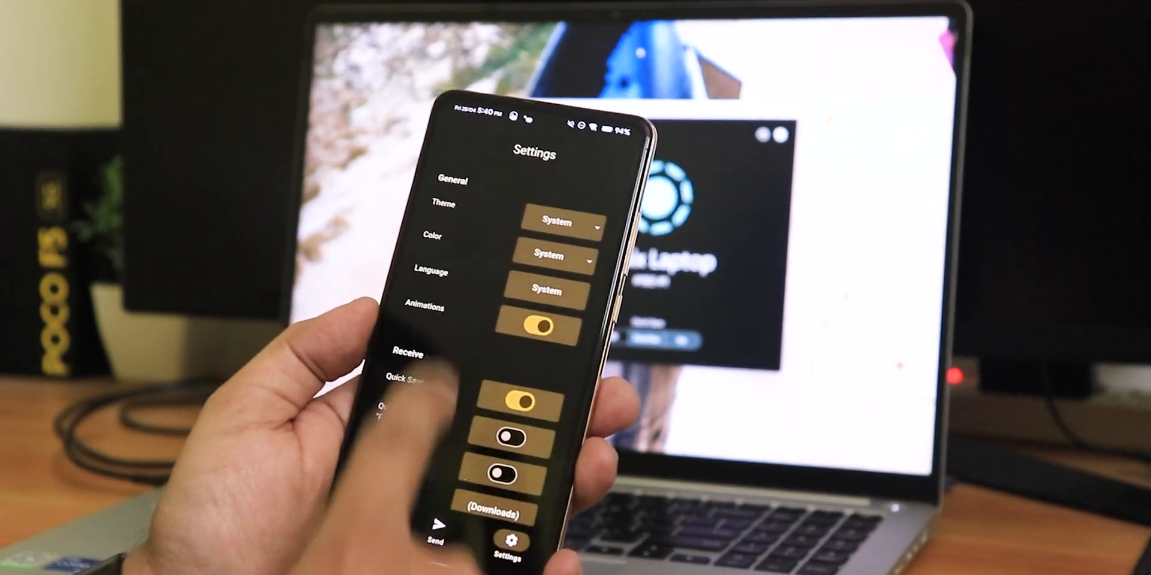
{"action": "scroll", "scroll_direction": "down", "scroll_amount": 3}
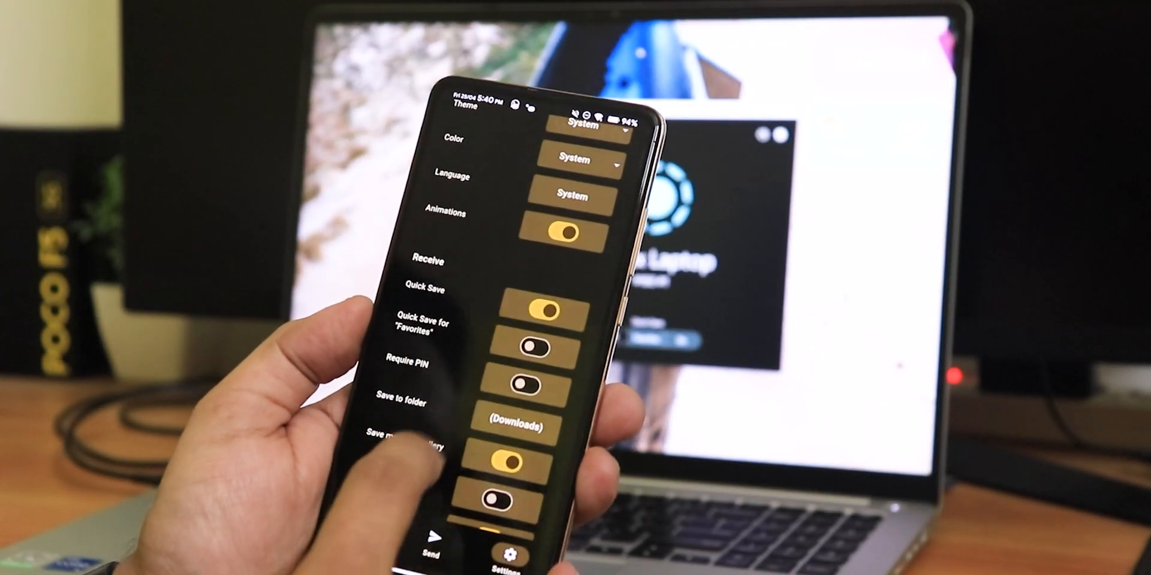
{"action": "scroll", "scroll_direction": "down", "scroll_amount": 3}
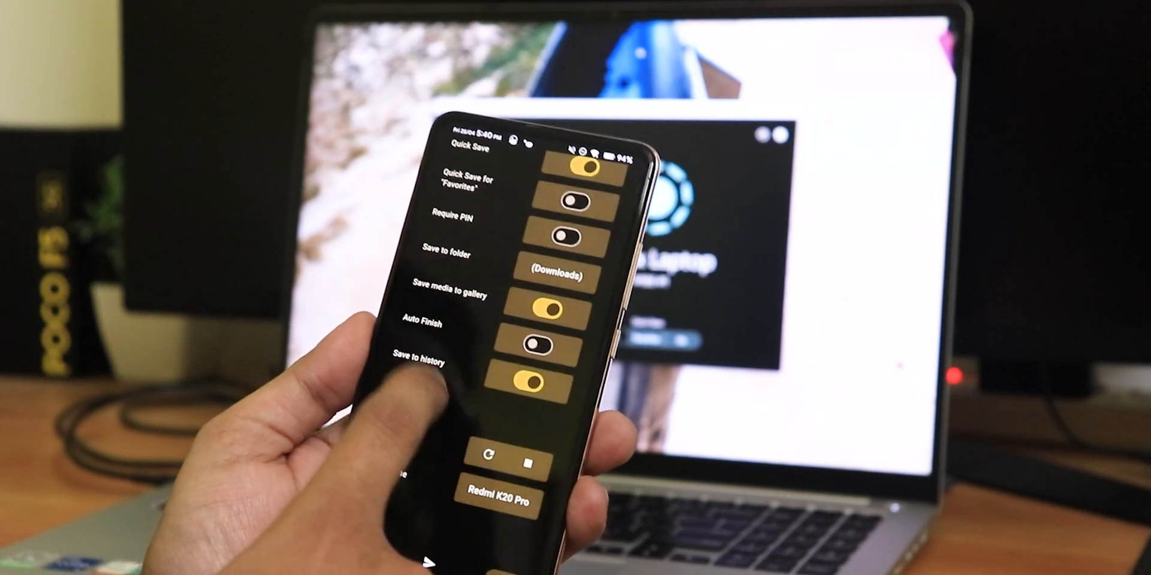
{"action": "scroll", "scroll_direction": "down", "scroll_amount": 3}
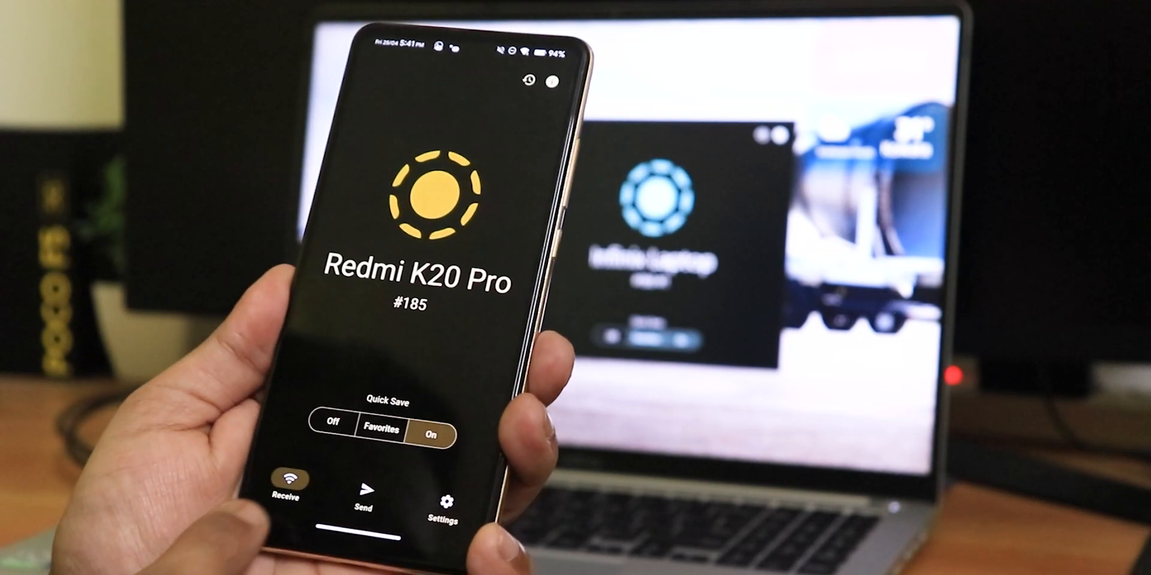
- Open the phone's Send screen and view Infinix Laptop under Nearby devices
{"action": "left_click", "coordinate": [370, 495]}
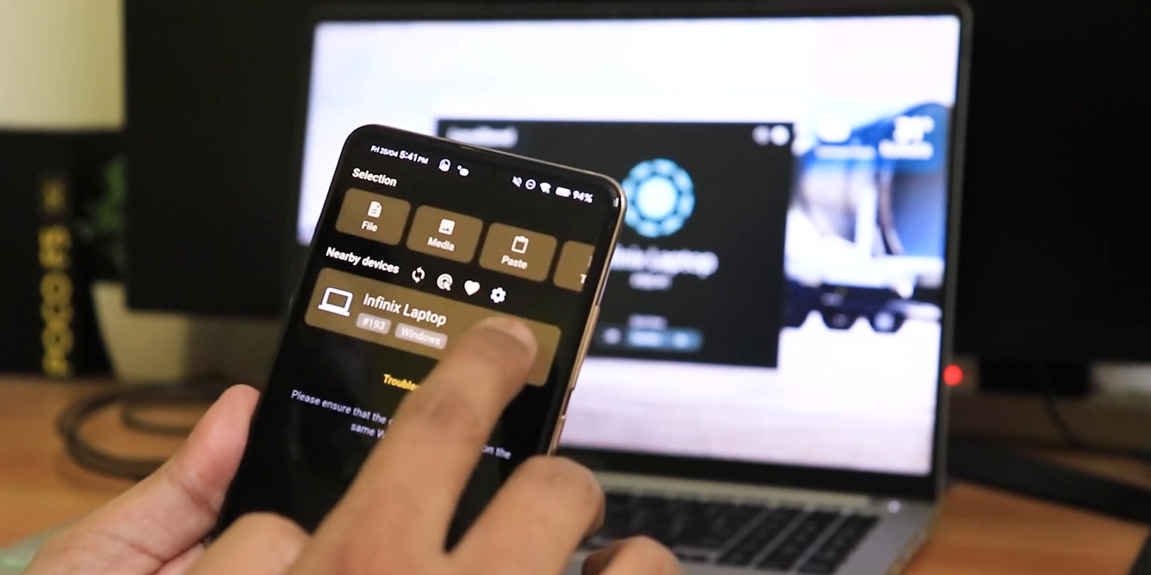
{"action": "left_click", "coordinate": [471, 287]}
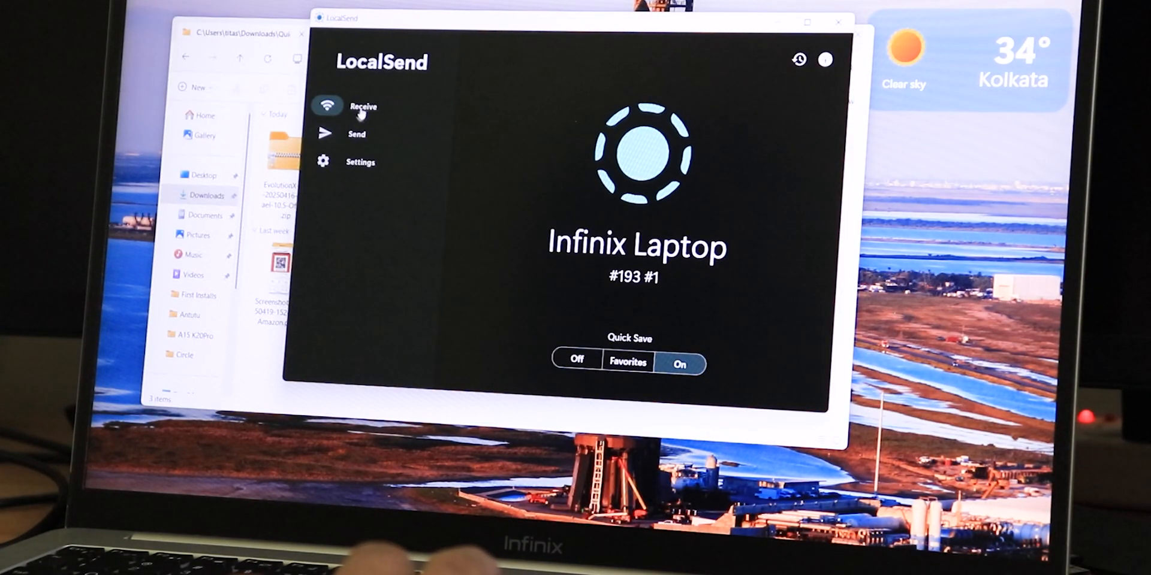
- Open LocalSend settings on the laptop and scroll to the Network section
{"action": "left_click", "coordinate": [356, 134]}
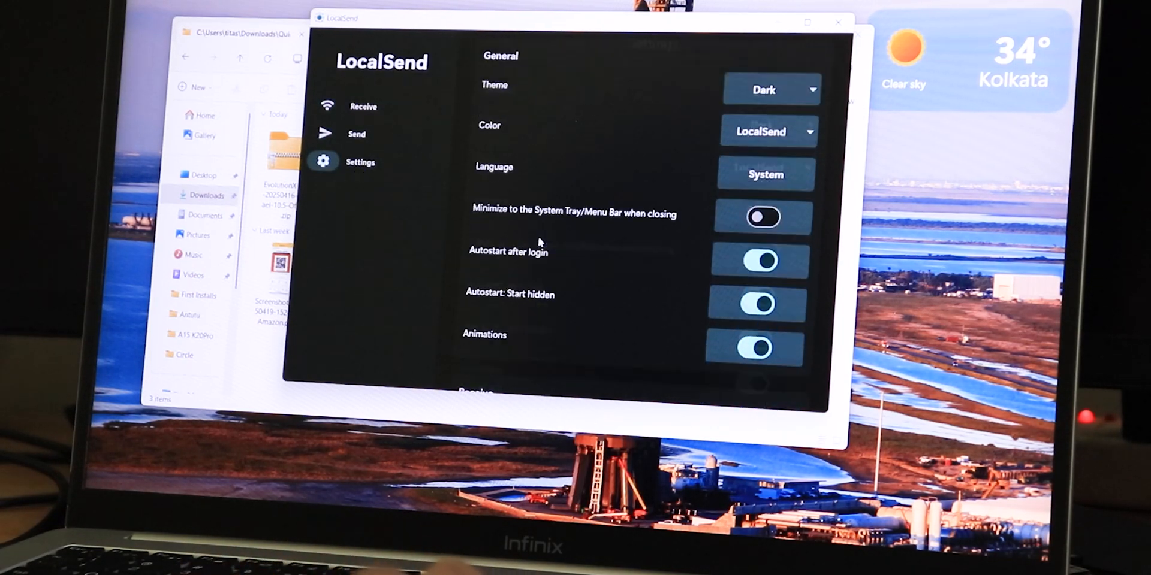
{"action": "scroll", "scroll_direction": "down", "scroll_amount": 3}
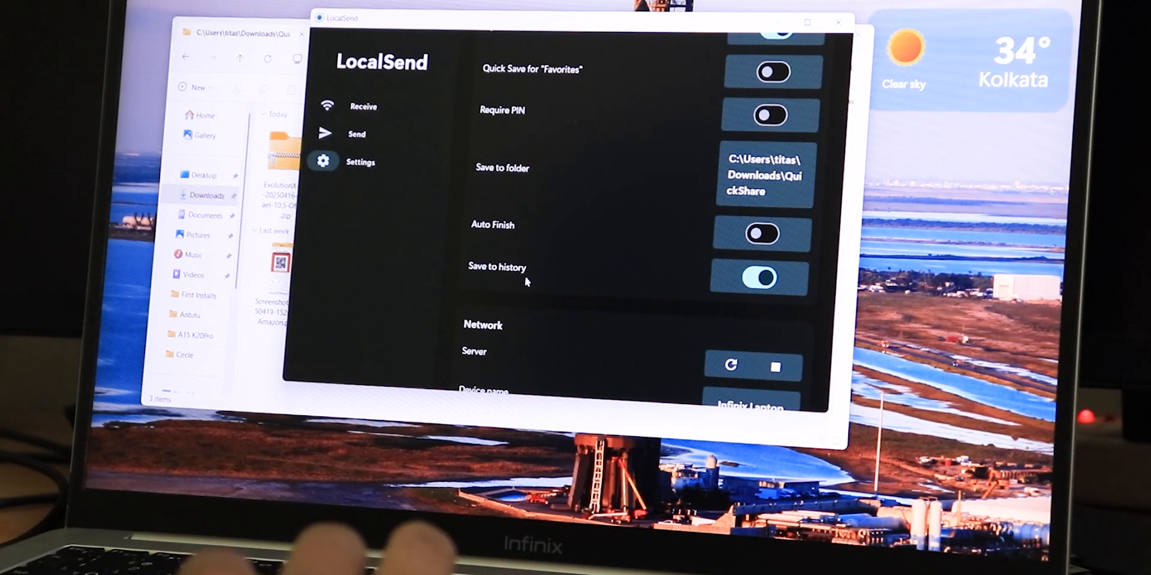
{"action": "scroll", "scroll_direction": "down", "scroll_amount": 3}
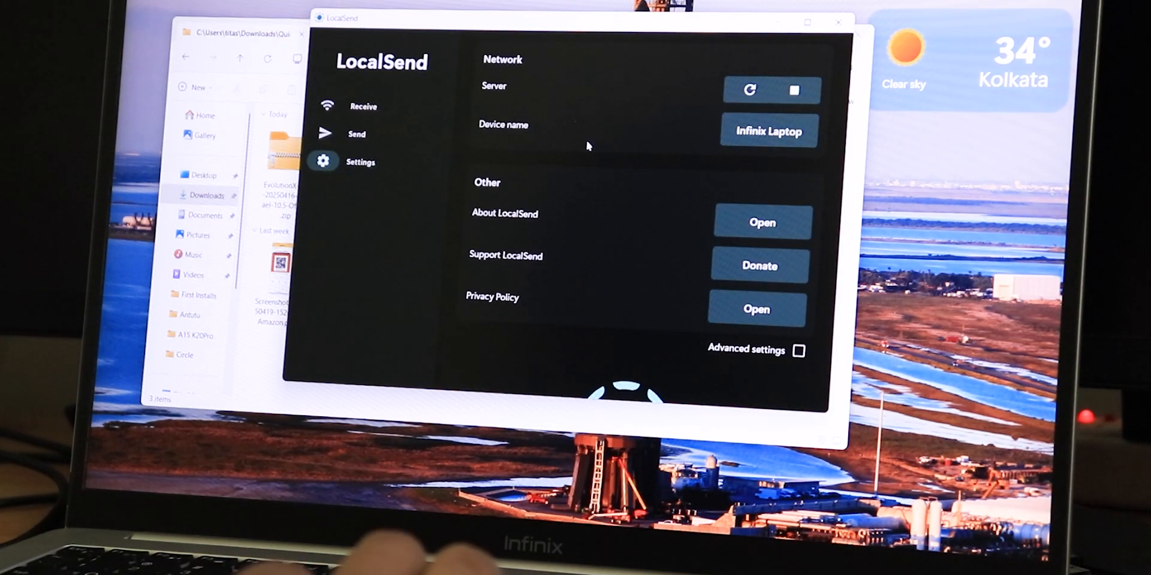
- On the Send screen, favourite Redmi K20 Pro and view the send mode choices
{"action": "left_click", "coordinate": [355, 134]}
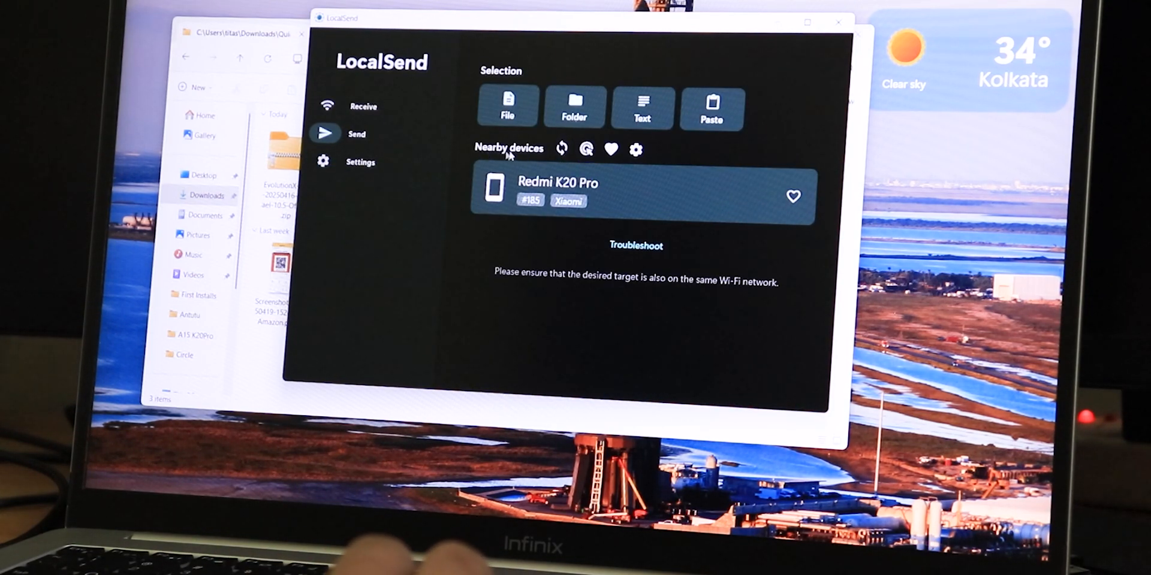
{"action": "mouse_move", "coordinate": [561, 149]}
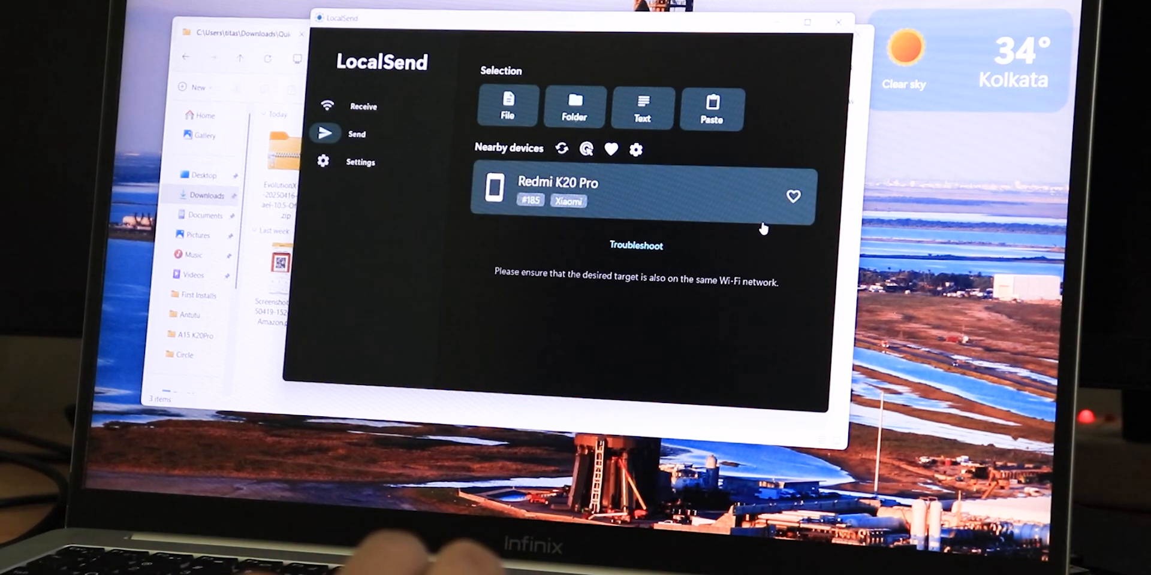
{"action": "left_click", "coordinate": [793, 197]}
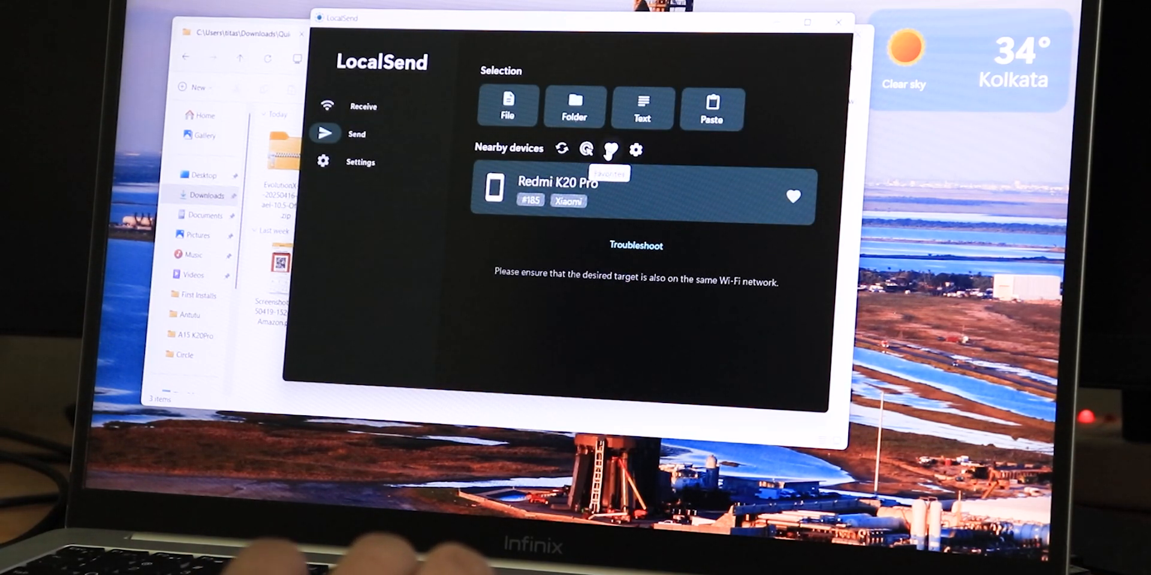
{"action": "left_click", "coordinate": [610, 150]}
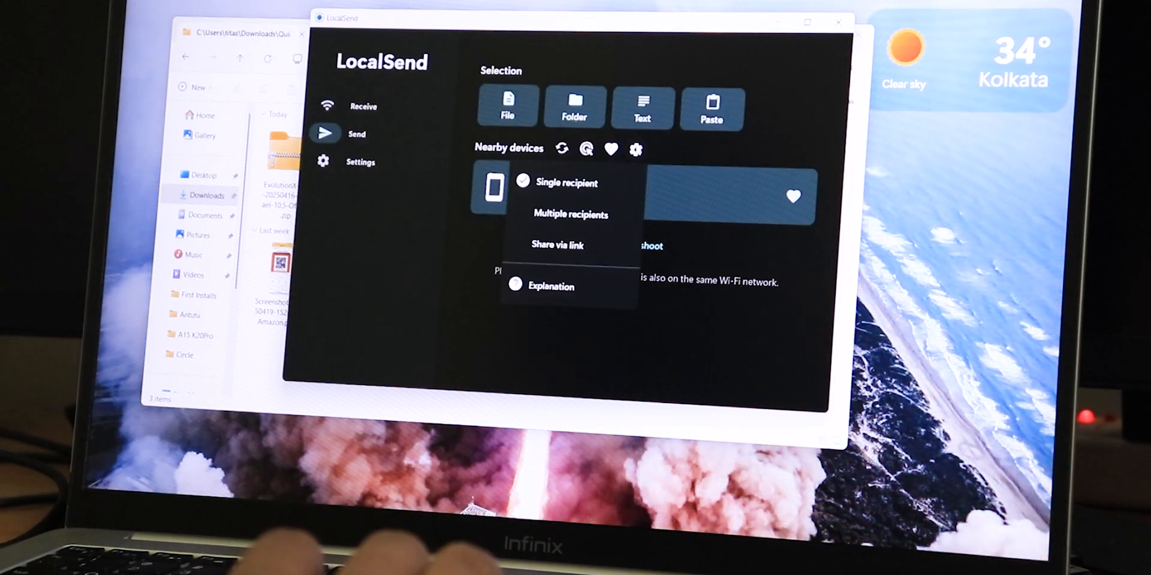
{"action": "mouse_move", "coordinate": [569, 214]}
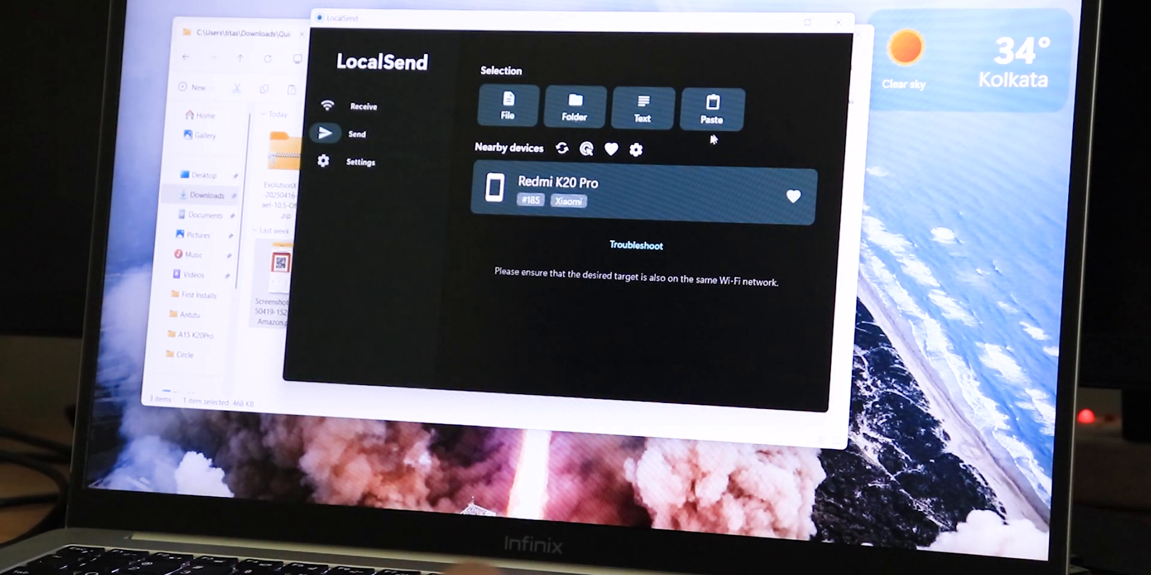
- Paste the copied screenshot and send it to Redmi K20 Pro
{"action": "left_click", "coordinate": [507, 107]}
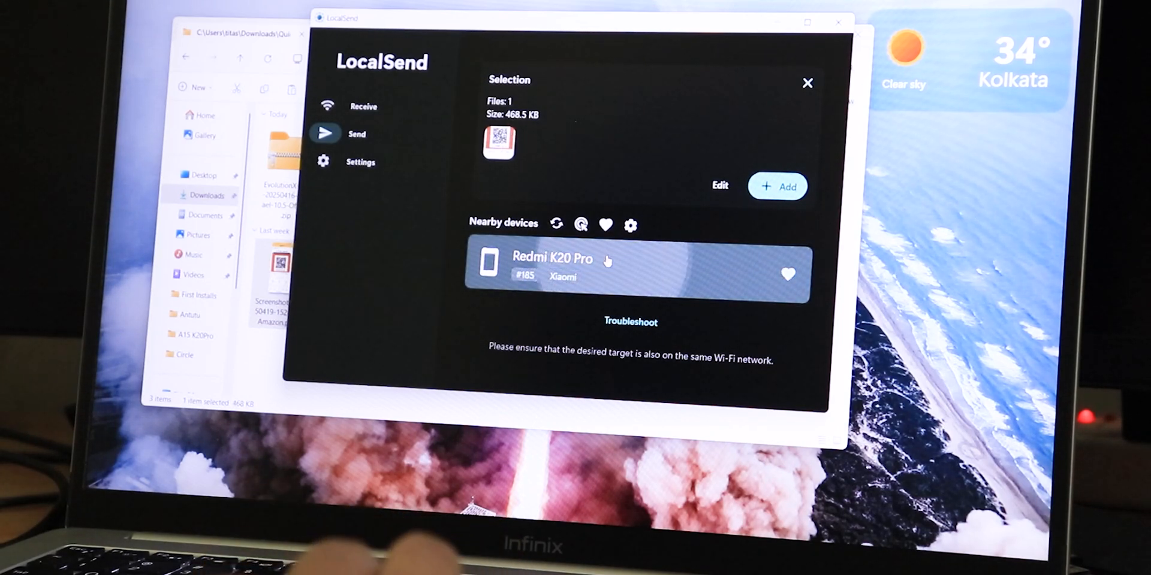
{"action": "left_click", "coordinate": [637, 274]}
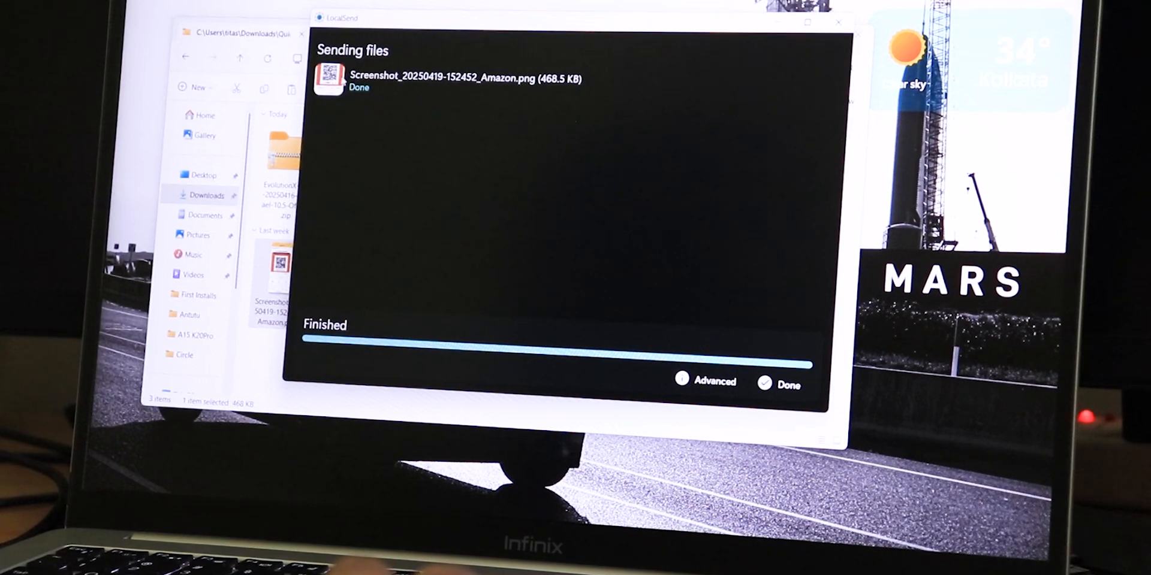